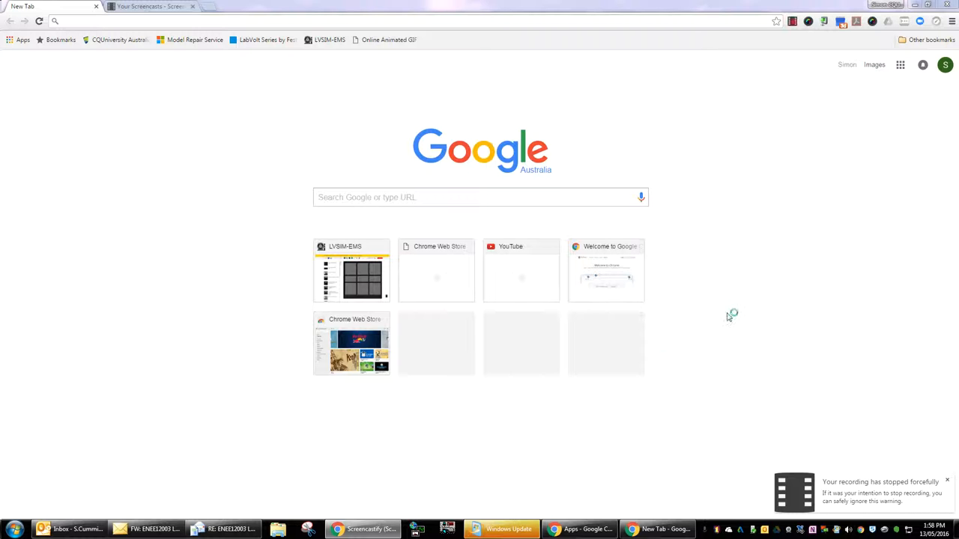
- Search Google for 'stingray usb scope' from the address bar
{"action": "left_click", "coordinate": [947, 481]}
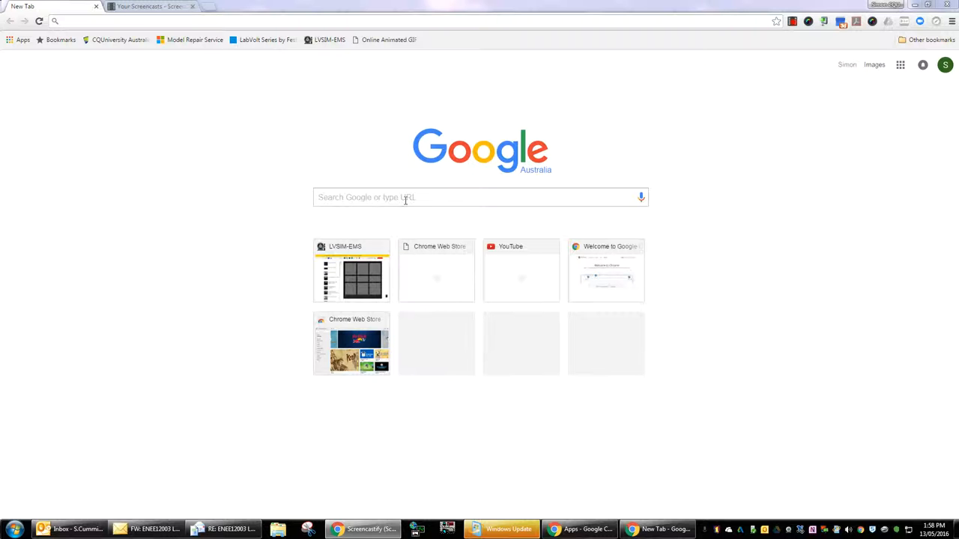
{"action": "left_click", "coordinate": [408, 198]}
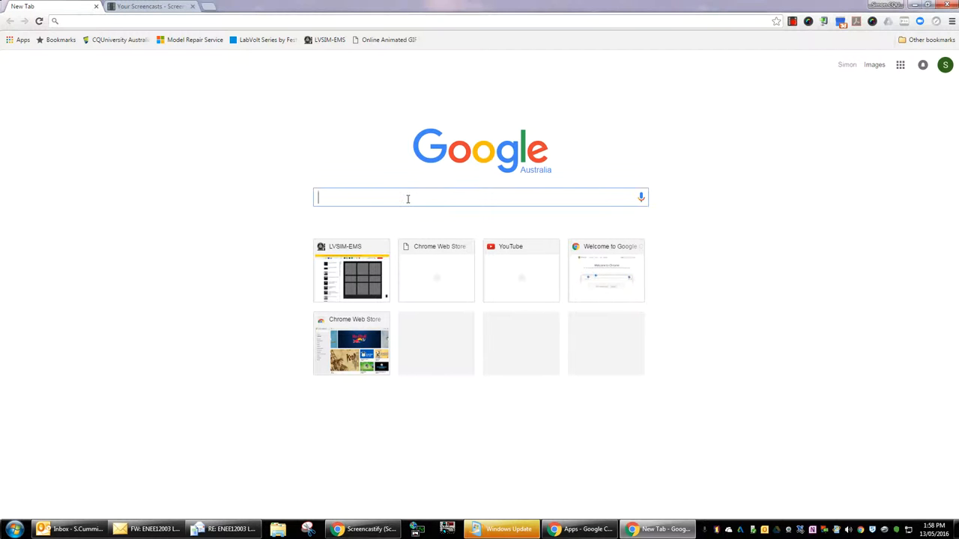
{"action": "type", "text": "s"}
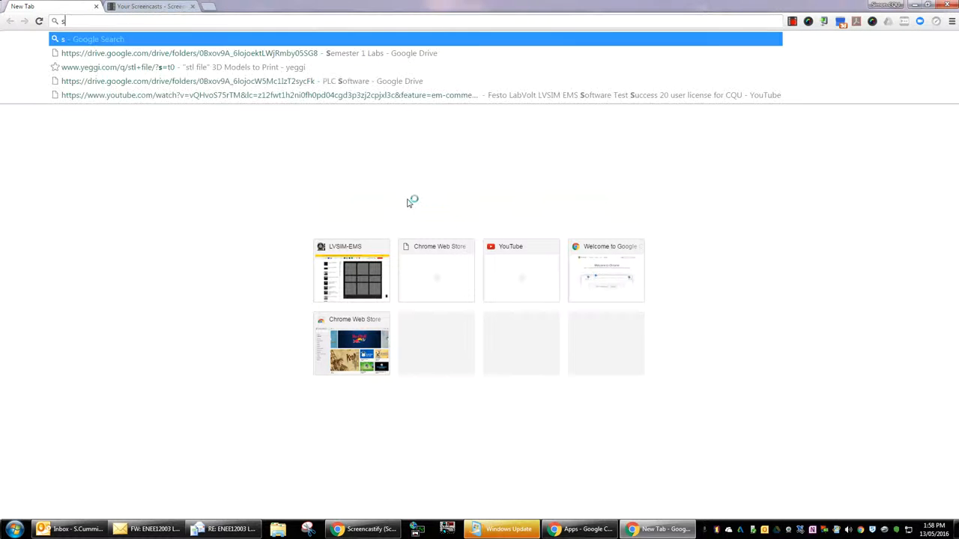
{"action": "type", "text": "tingray usb scope"}
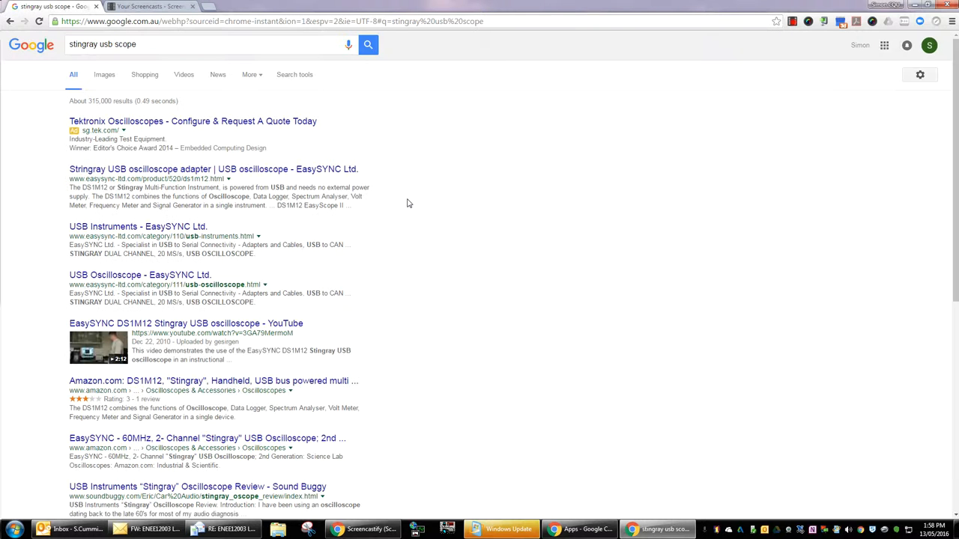
{"action": "mouse_move", "coordinate": [135, 162]}
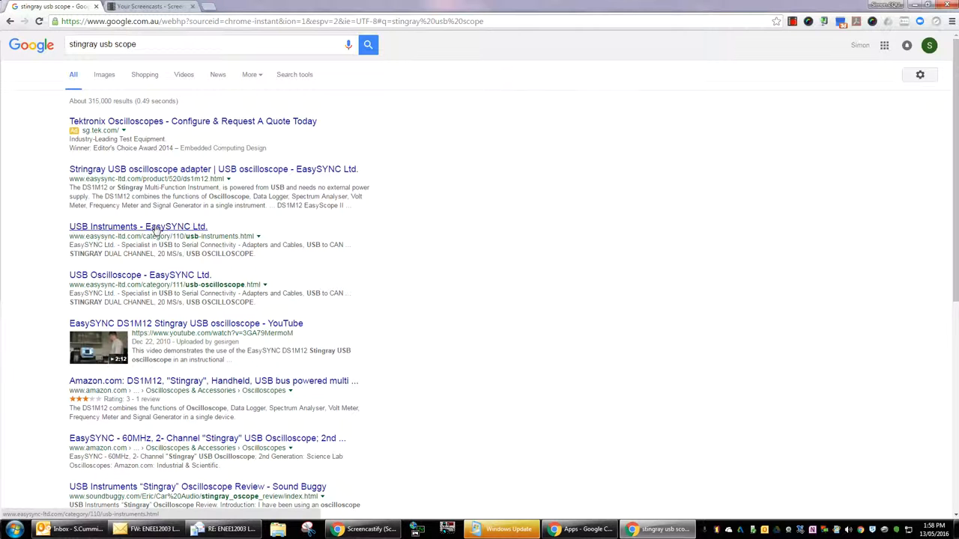
- Follow the 'USB Instruments - EasySYNC Ltd.' result to the category page listing the DS1M12
{"action": "left_click", "coordinate": [138, 227]}
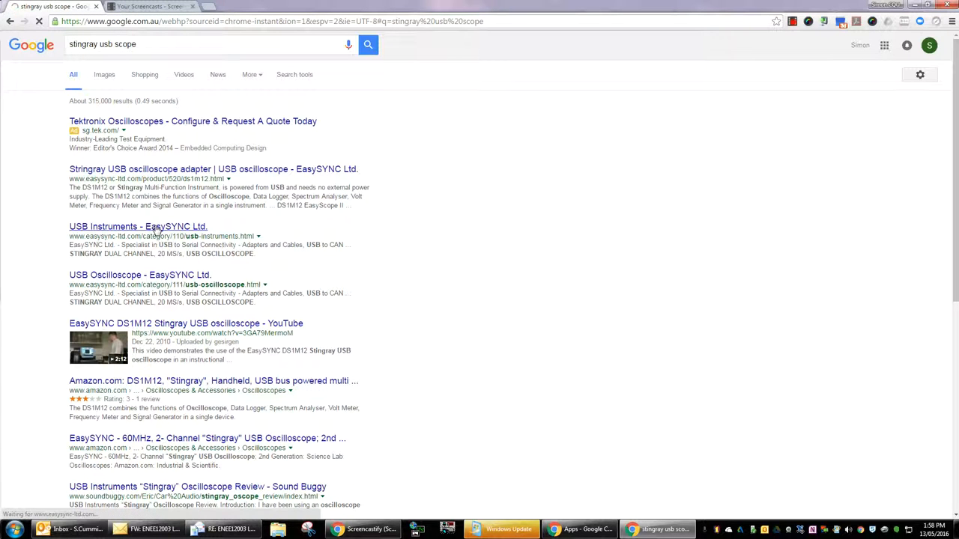
{"action": "left_click", "coordinate": [138, 226]}
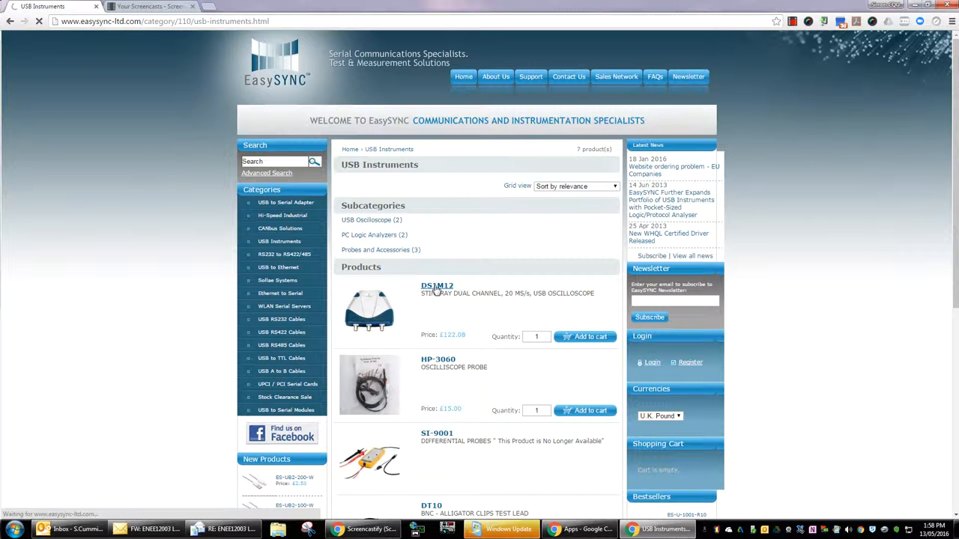
- Go to the DS1M12 Stingray product page and read down through its description and features
{"action": "left_click", "coordinate": [435, 285]}
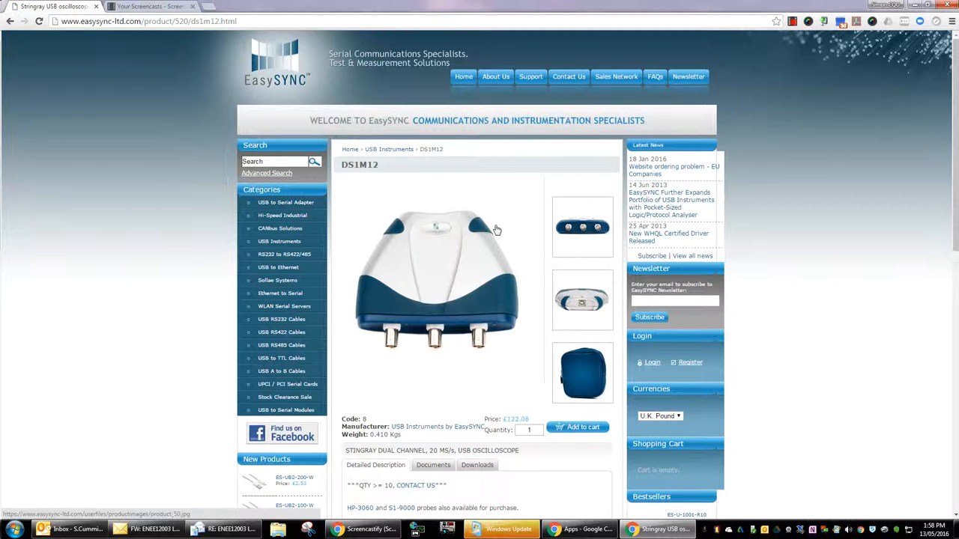
{"action": "scroll", "scroll_direction": "down", "scroll_amount": 3}
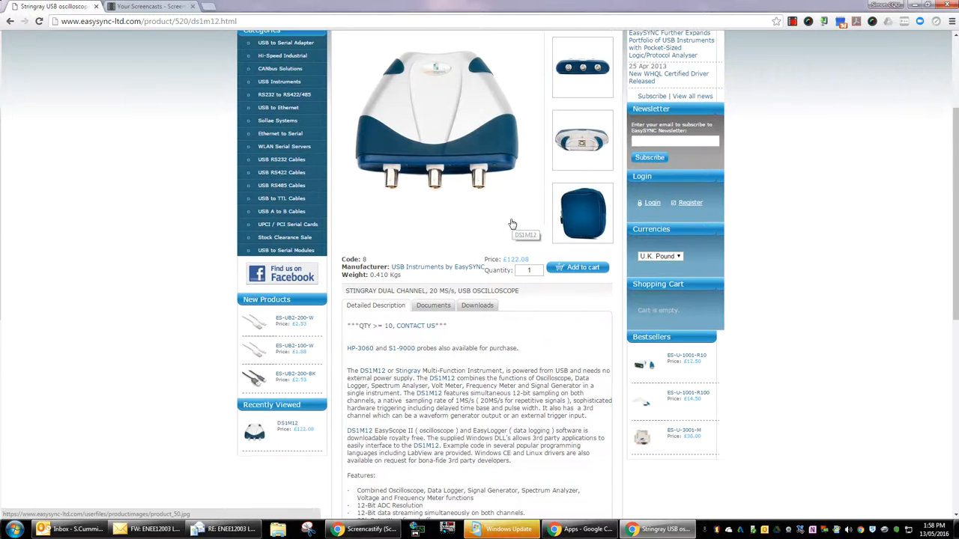
{"action": "scroll", "scroll_direction": "down", "scroll_amount": 3}
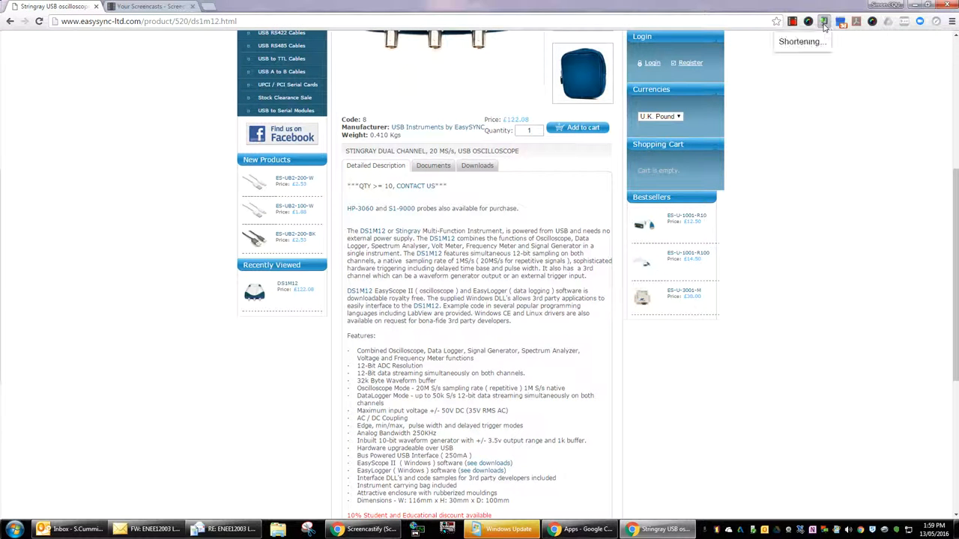
{"action": "left_click", "coordinate": [823, 21]}
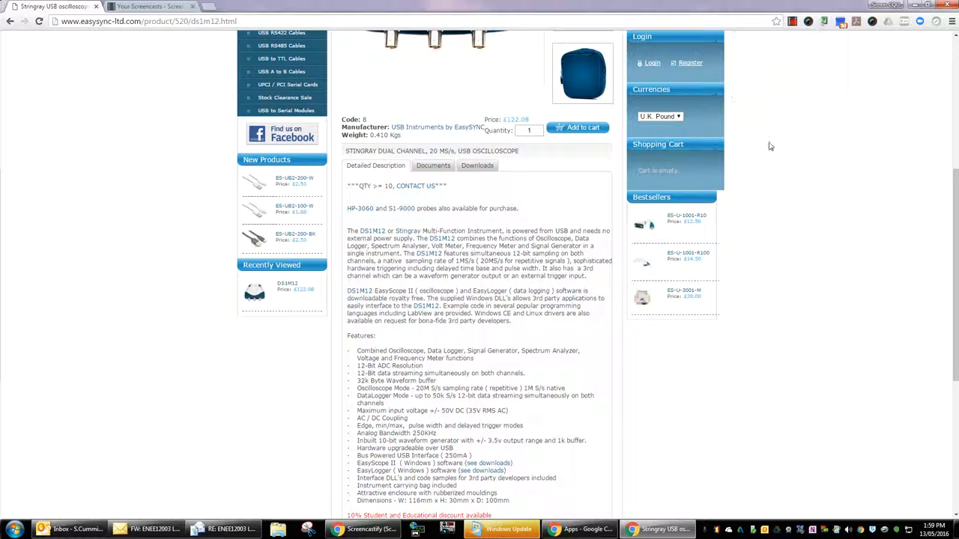
{"action": "scroll", "scroll_direction": "down", "scroll_amount": 3}
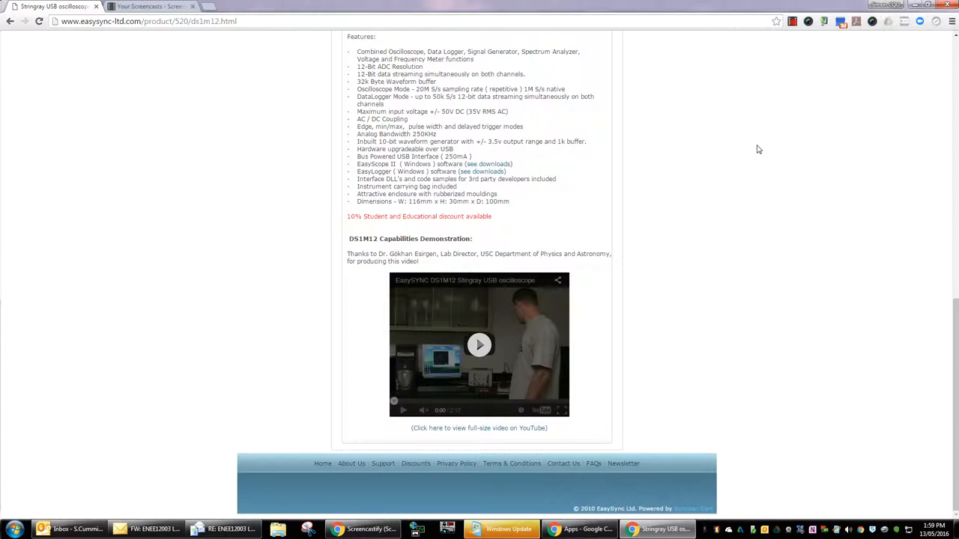
{"action": "scroll", "scroll_direction": "up", "scroll_amount": 3}
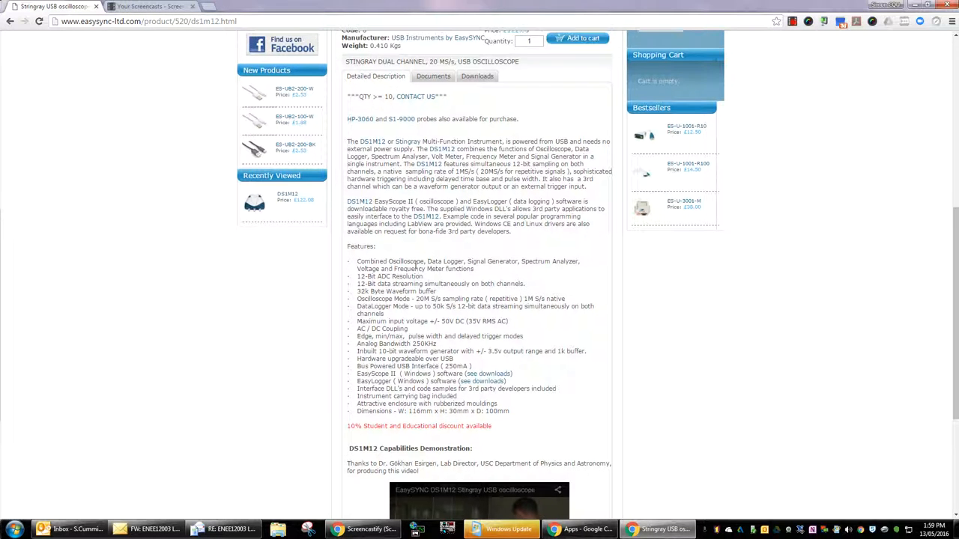
- Show the DS1M12 Downloads listing with EasyScope II and EasyLogger setup files
{"action": "left_click", "coordinate": [476, 231]}
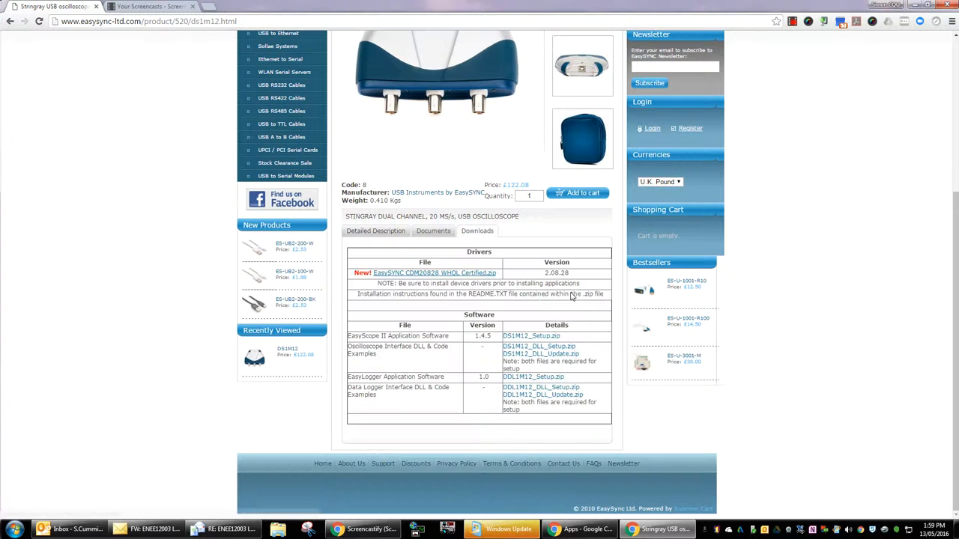
{"action": "mouse_move", "coordinate": [500, 411]}
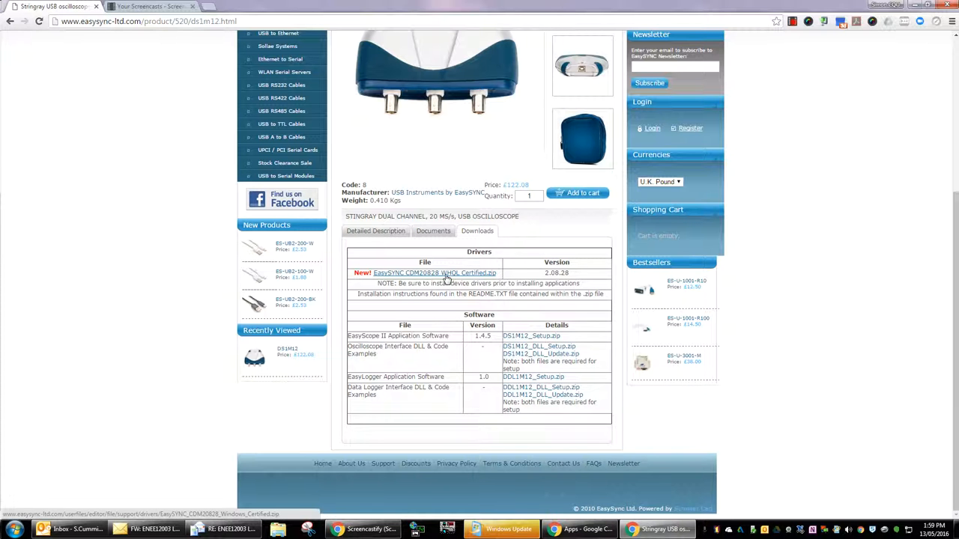
{"action": "mouse_move", "coordinate": [557, 354]}
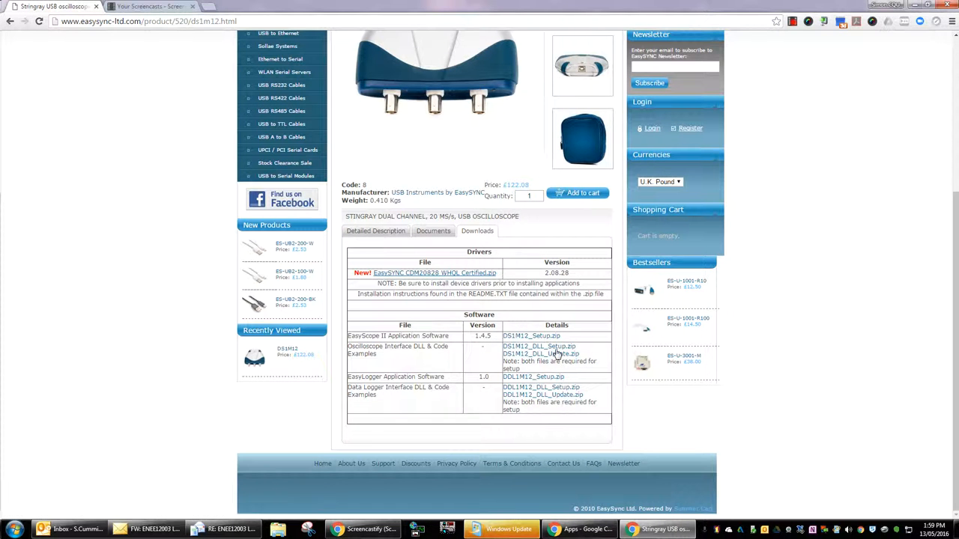
{"action": "mouse_move", "coordinate": [538, 325]}
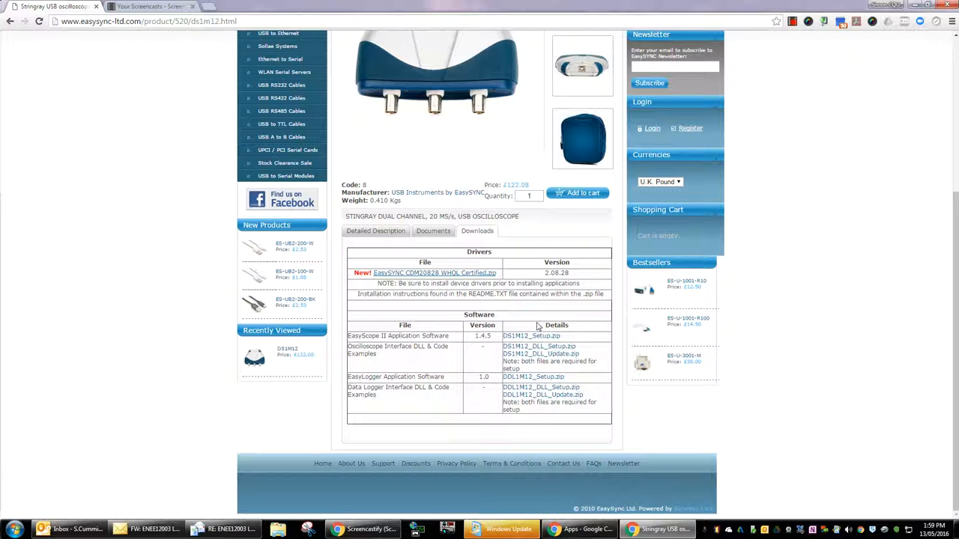
{"action": "mouse_move", "coordinate": [556, 338]}
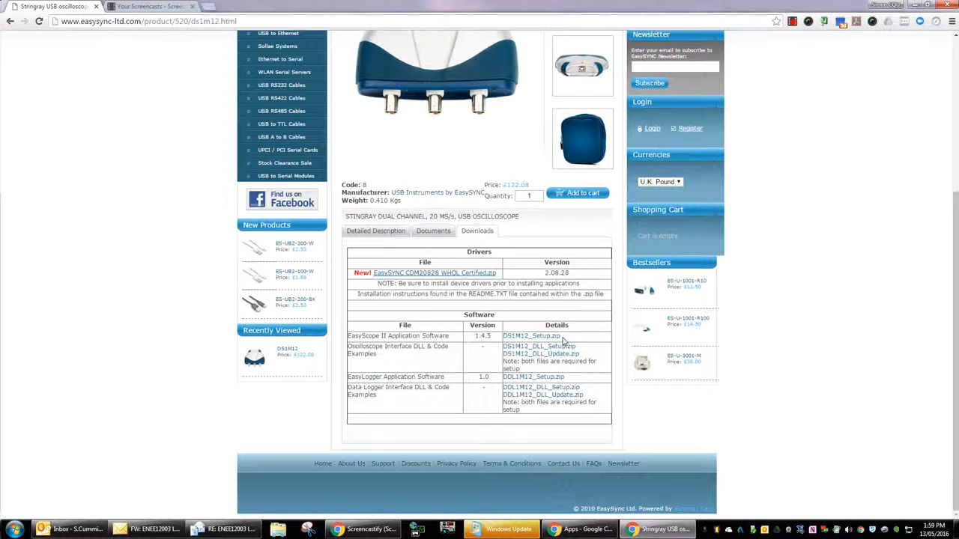
{"action": "mouse_move", "coordinate": [457, 294]}
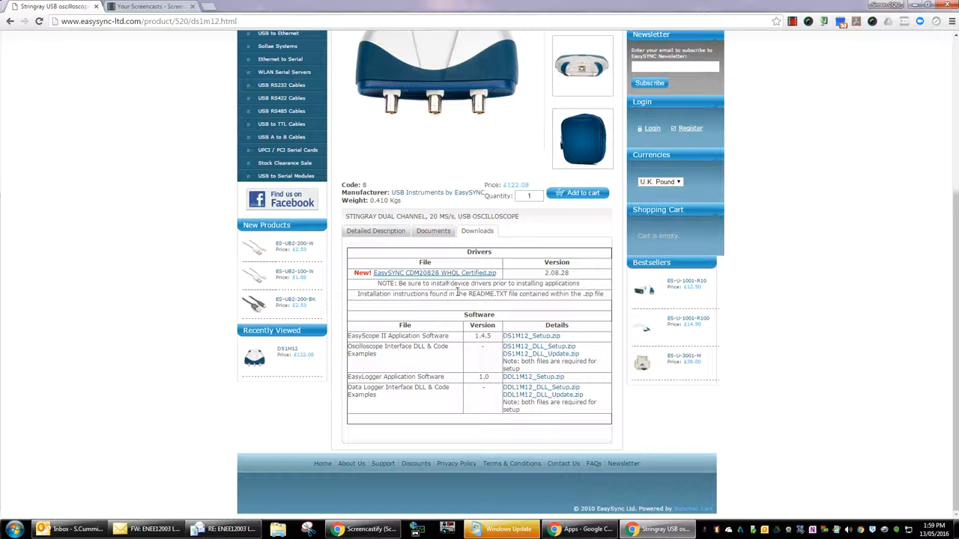
{"action": "mouse_move", "coordinate": [525, 321]}
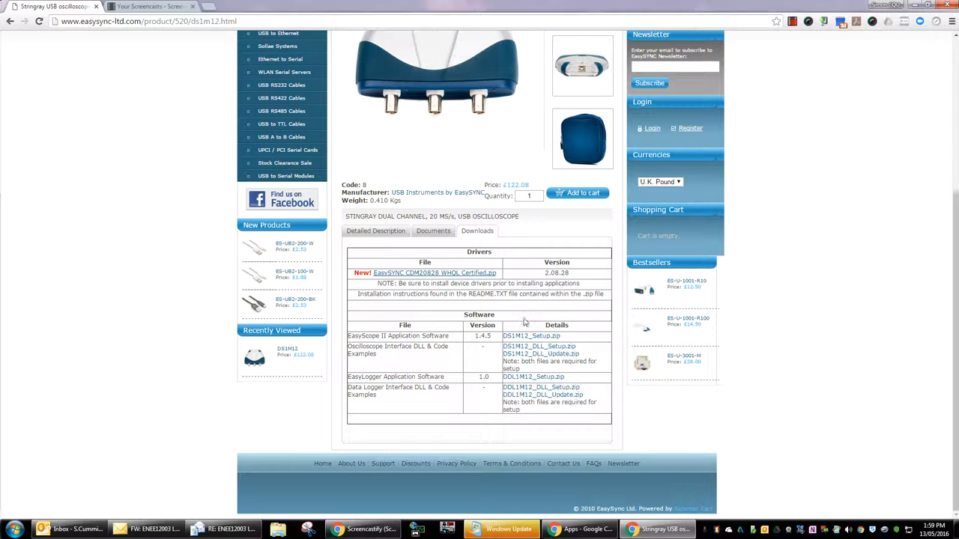